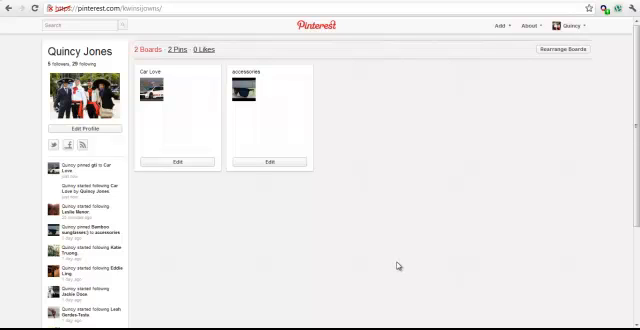
# Step: Choose Pin It Button from Pinterest's About menu to reach the Goodies page
pyautogui.click(516, 26)
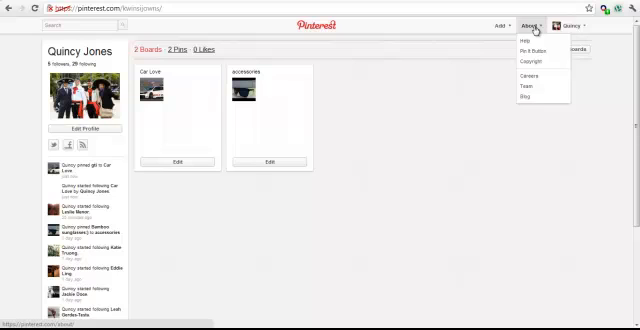
pyautogui.click(523, 25)
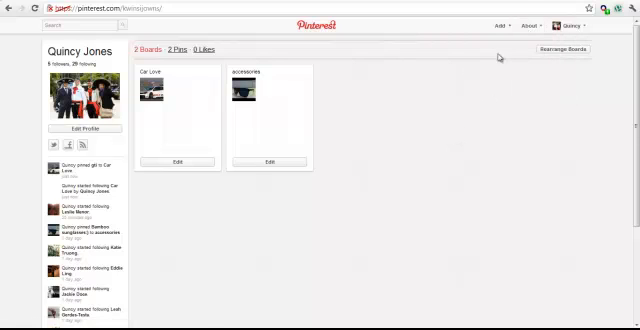
pyautogui.click(519, 25)
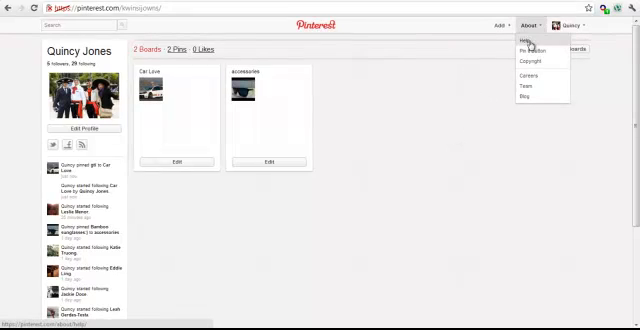
pyautogui.click(531, 49)
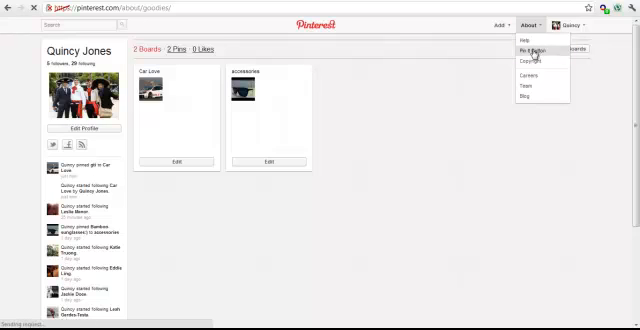
pyautogui.click(524, 49)
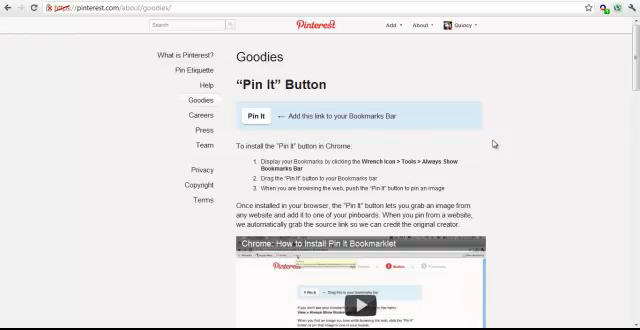
pyautogui.scroll(-3)
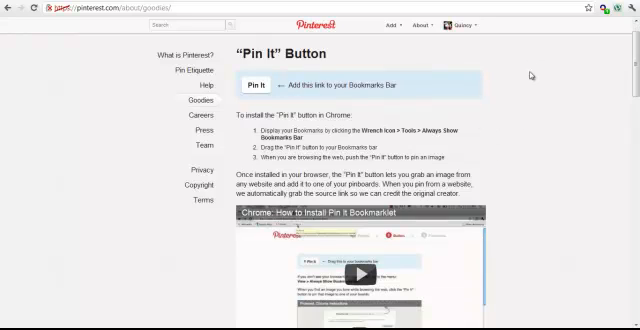
pyautogui.scroll(-3)
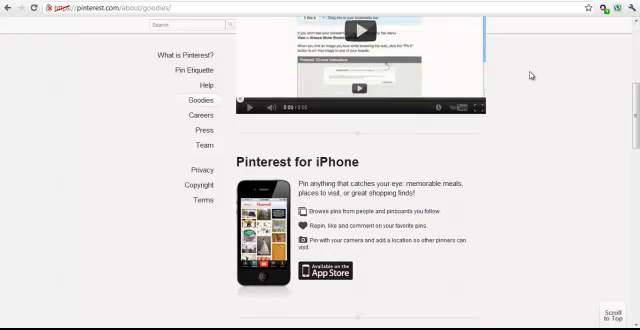
pyautogui.scroll(-3)
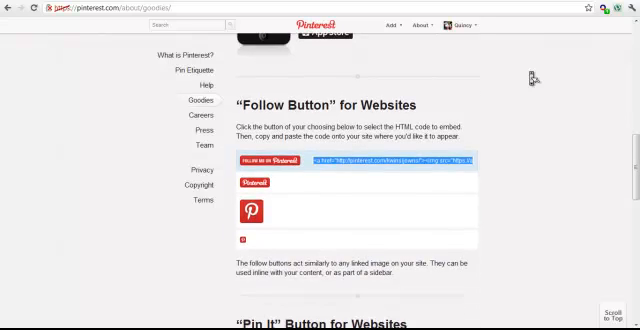
pyautogui.scroll(-3)
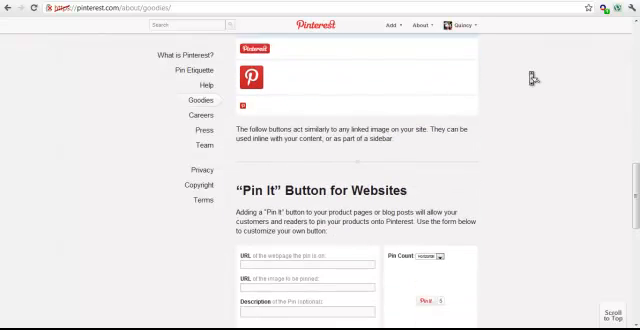
pyautogui.scroll(-3)
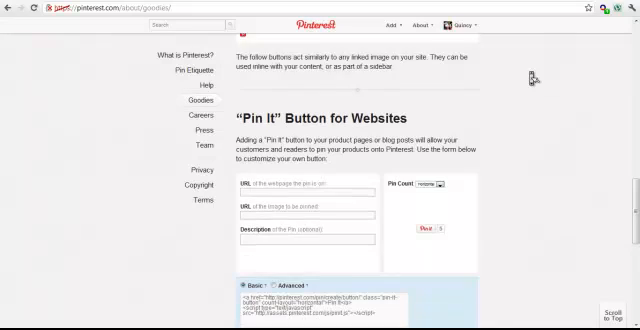
pyautogui.scroll(-3)
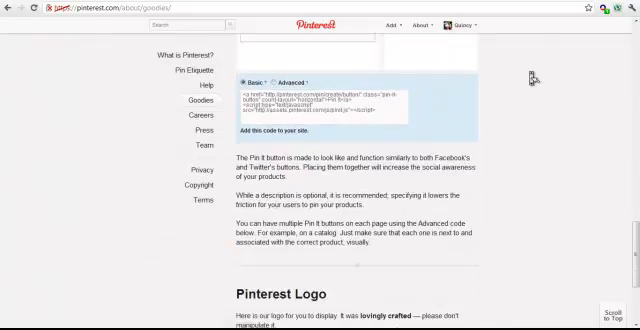
pyautogui.scroll(-3)
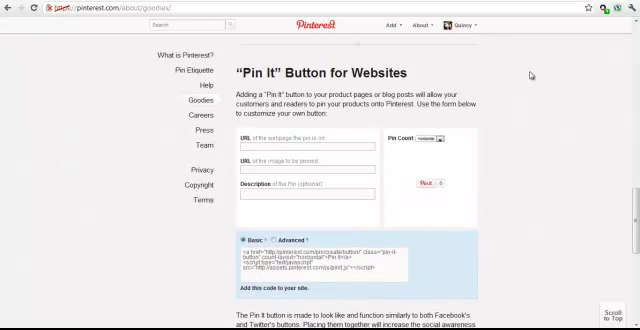
pyautogui.scroll(3)
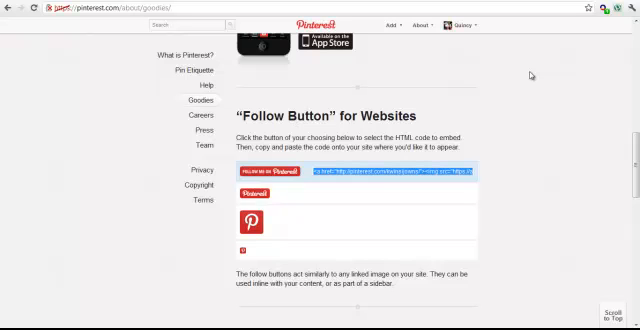
pyautogui.scroll(-3)
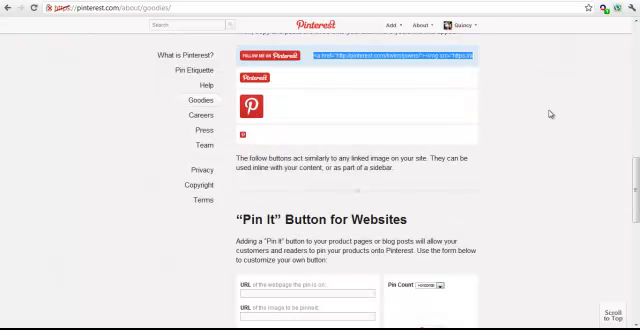
pyautogui.scroll(3)
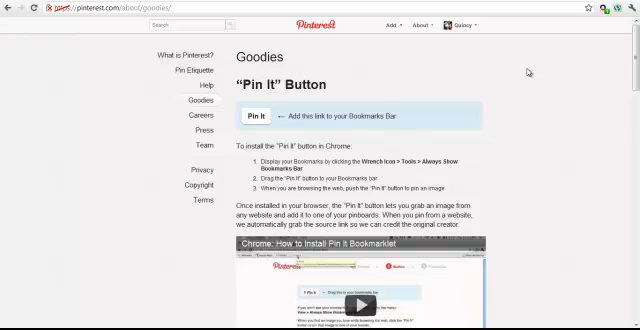
pyautogui.moveTo(371, 85)
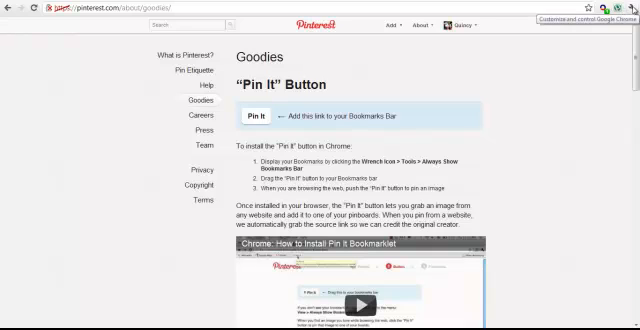
# Step: Open Chrome's wrench settings menu to enable the bookmarks bar
pyautogui.click(627, 17)
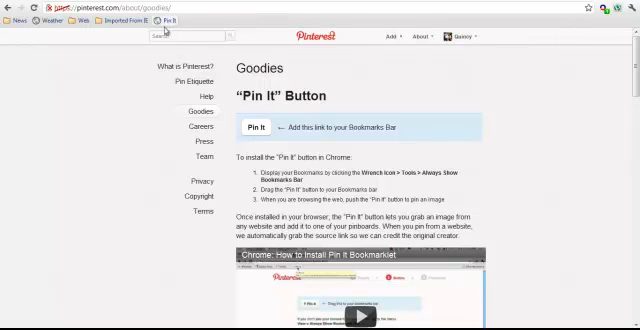
pyautogui.moveTo(452, 90)
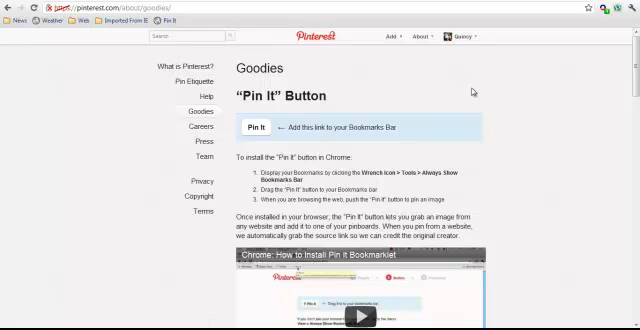
pyautogui.moveTo(474, 92)
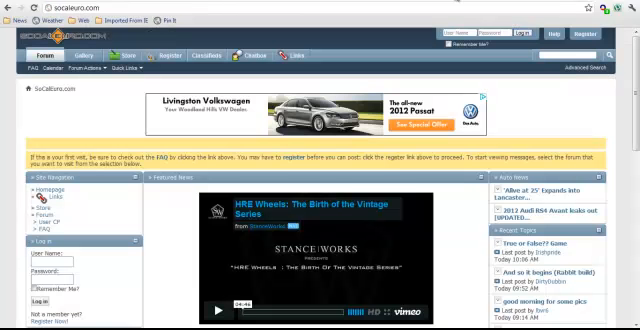
pyautogui.moveTo(454, 220)
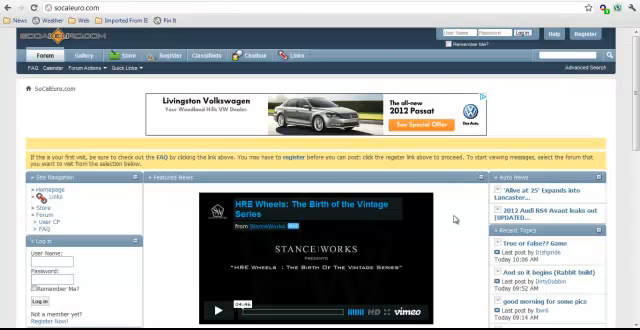
pyautogui.scroll(-3)
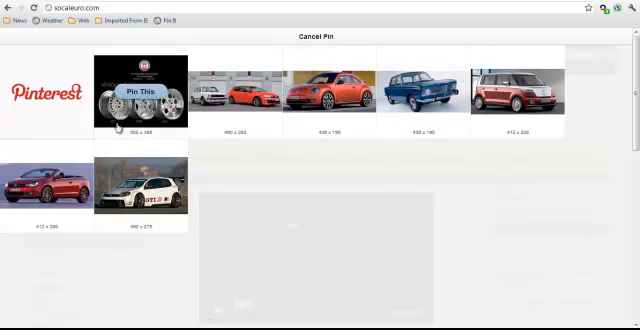
pyautogui.moveTo(330, 95)
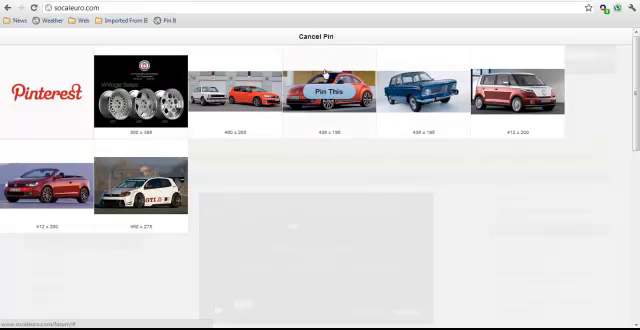
pyautogui.moveTo(140, 92)
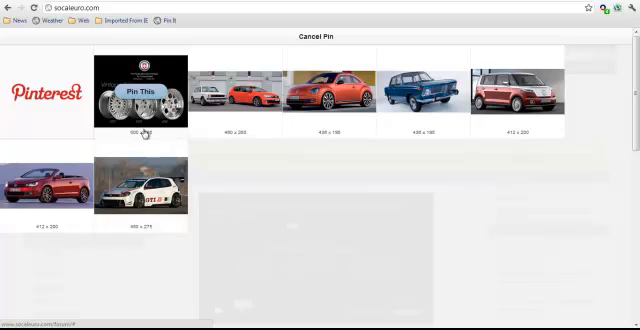
pyautogui.moveTo(196, 154)
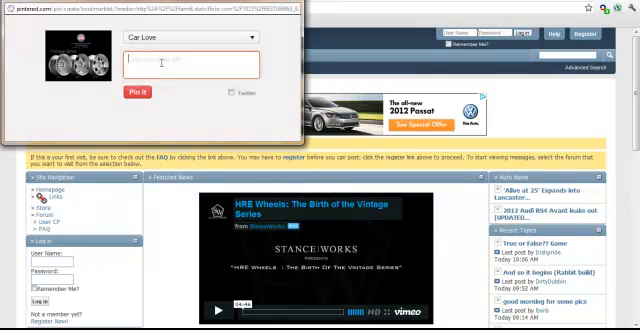
# Step: Describe the HRE wheels image as 'Hre vintages design' and pin it to Car Love
pyautogui.write('Hre C')
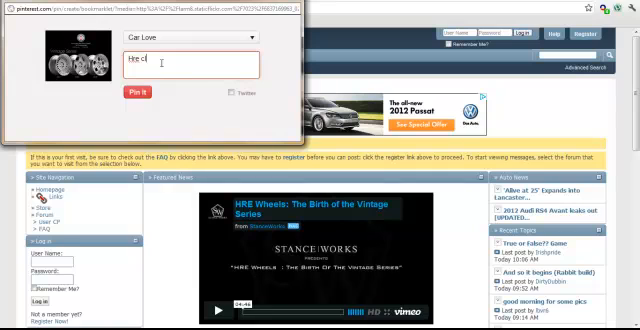
pyautogui.press('BackSpace')
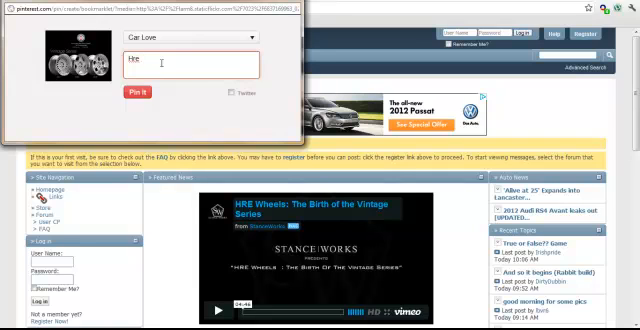
pyautogui.write('vintages design')
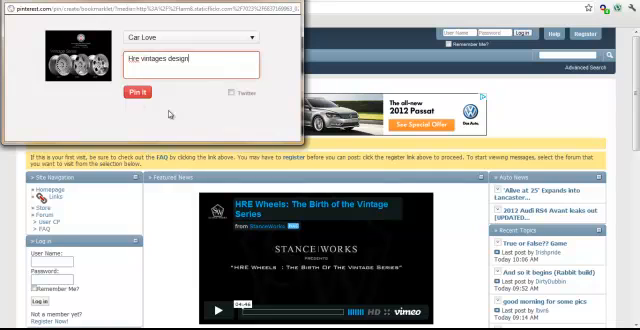
pyautogui.moveTo(180, 125)
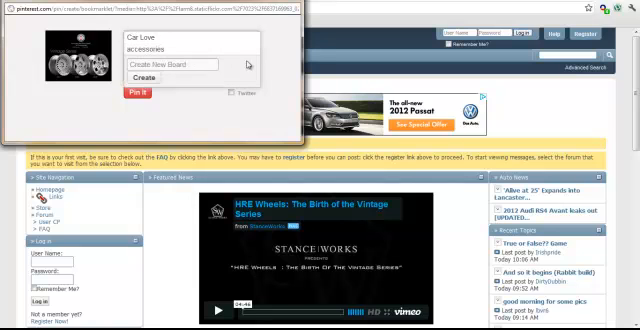
pyautogui.write('Hre vintages design')
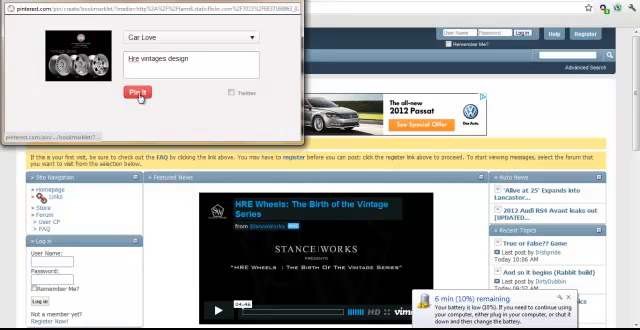
pyautogui.click(140, 92)
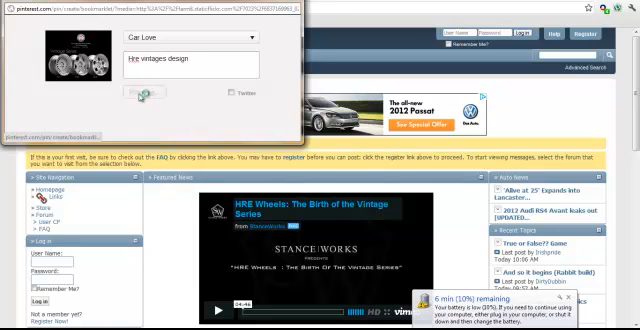
pyautogui.click(138, 97)
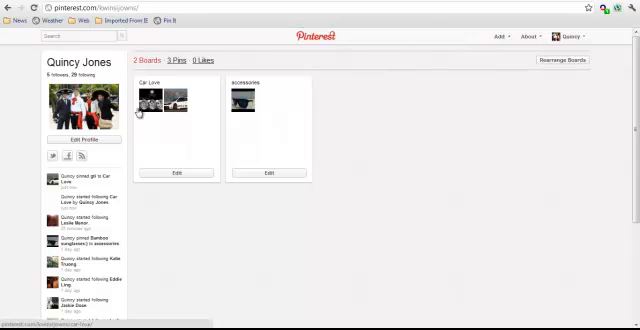
pyautogui.moveTo(148, 163)
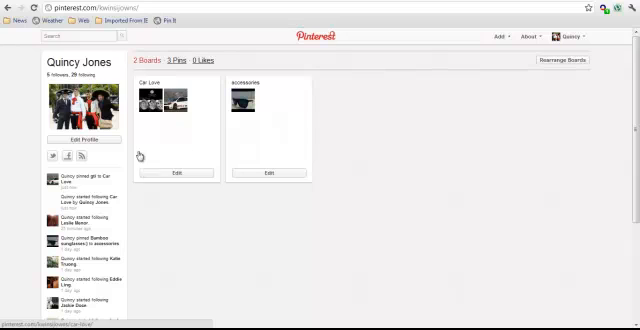
pyautogui.moveTo(187, 143)
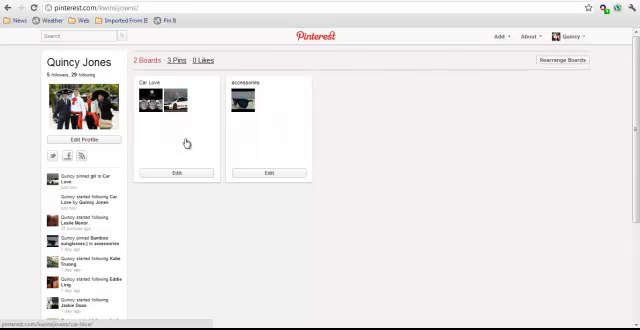
pyautogui.moveTo(286, 221)
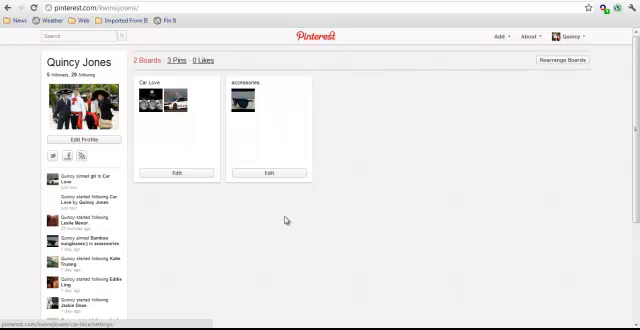
pyautogui.moveTo(399, 44)
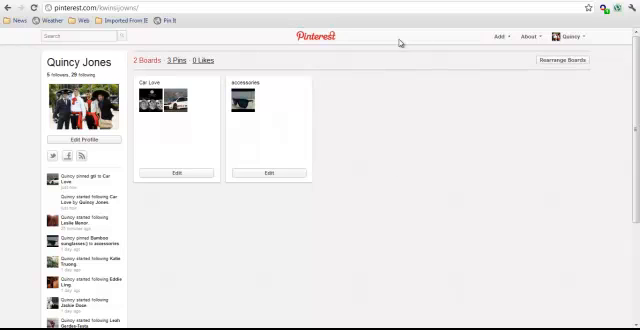
pyautogui.moveTo(304, 131)
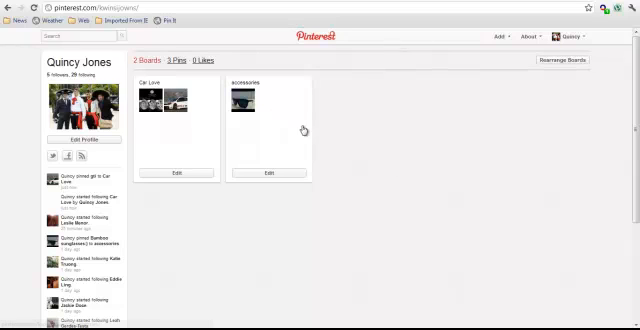